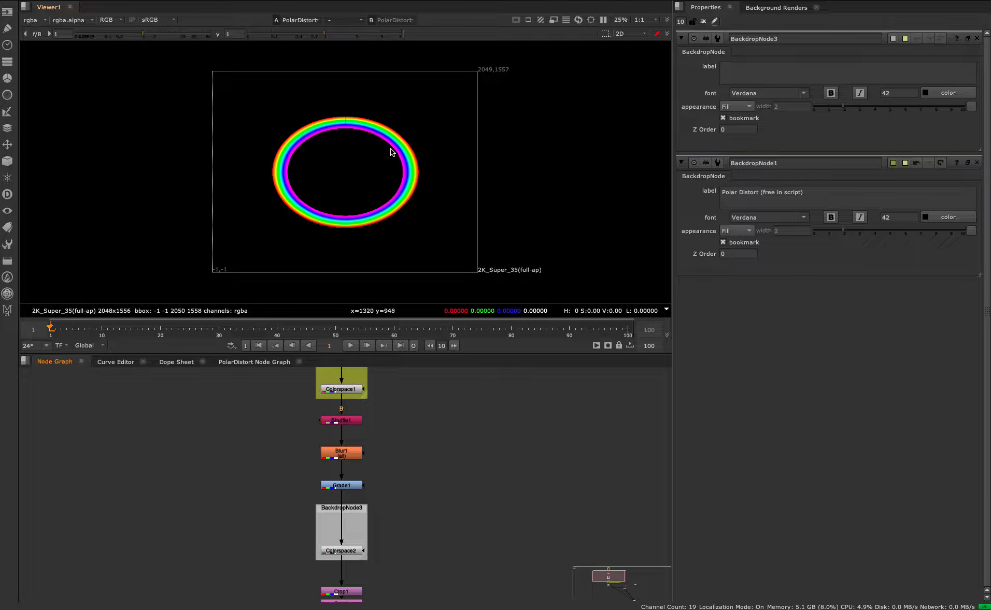
mouse_move(357, 139)
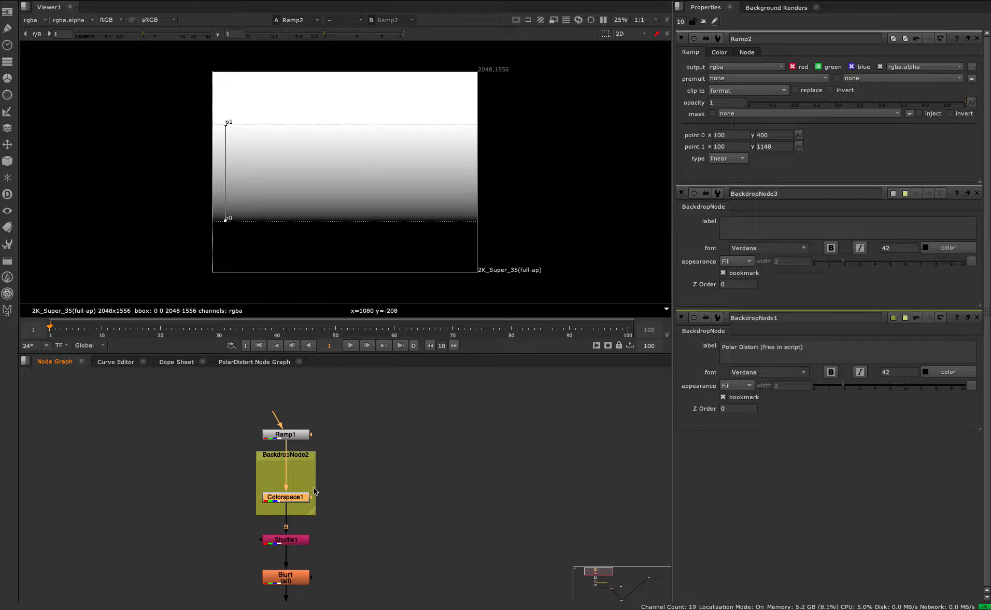
Confirm Colorspace1 converts the ramp from Linear to HSV in its properties
left_click(285, 497)
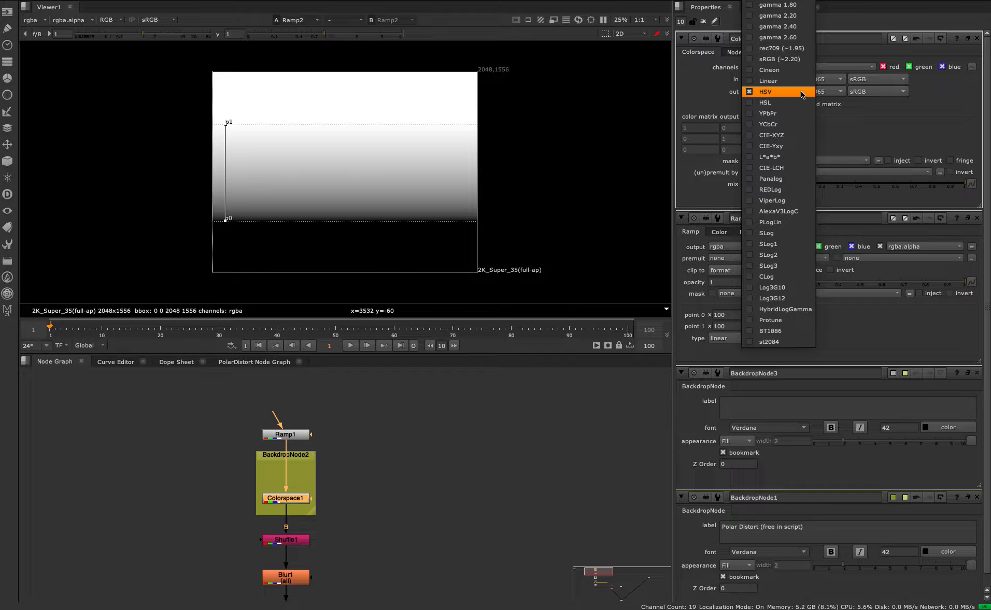
mouse_move(765, 113)
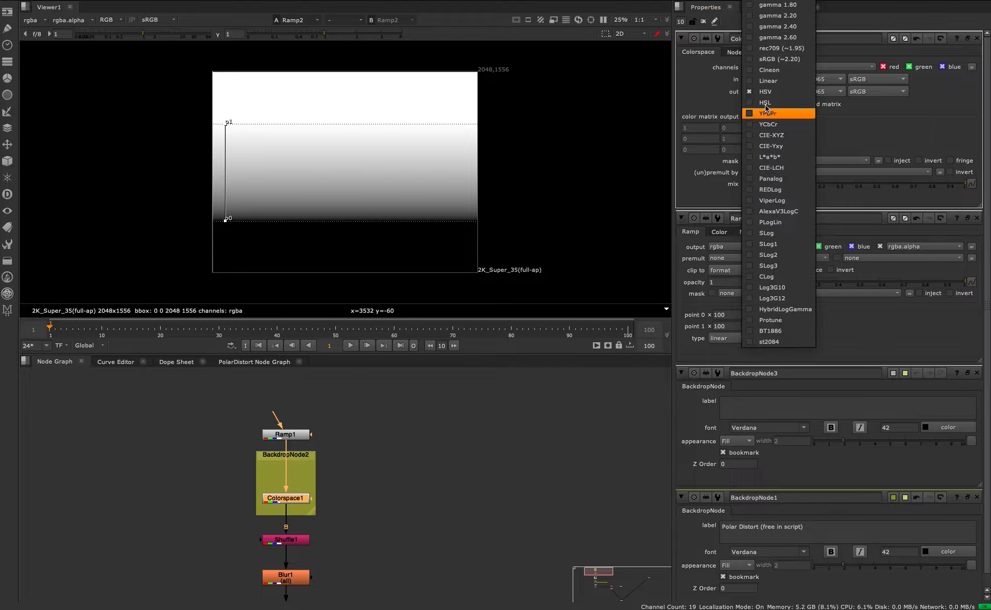
mouse_move(777, 91)
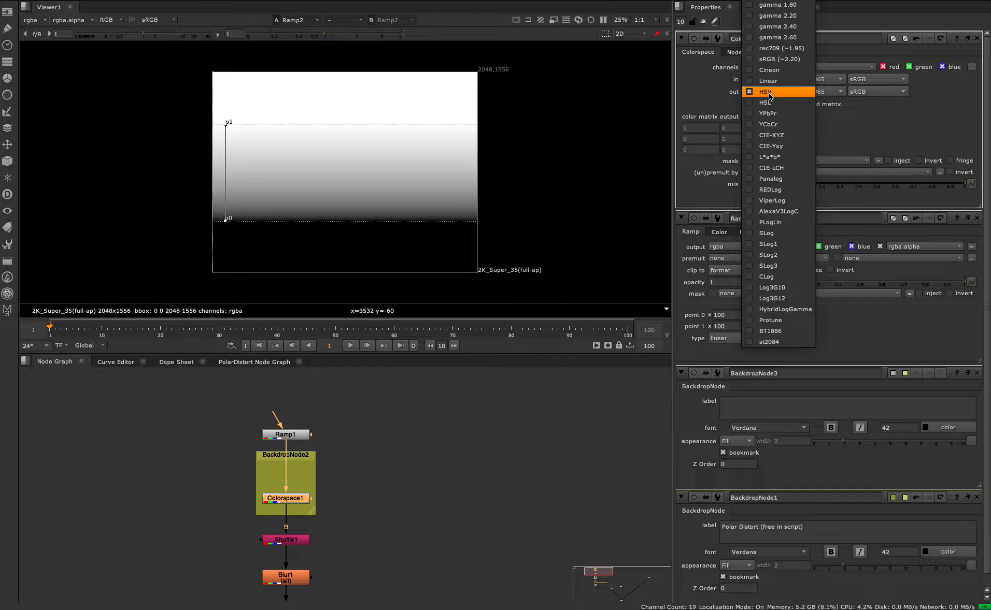
left_click(764, 91)
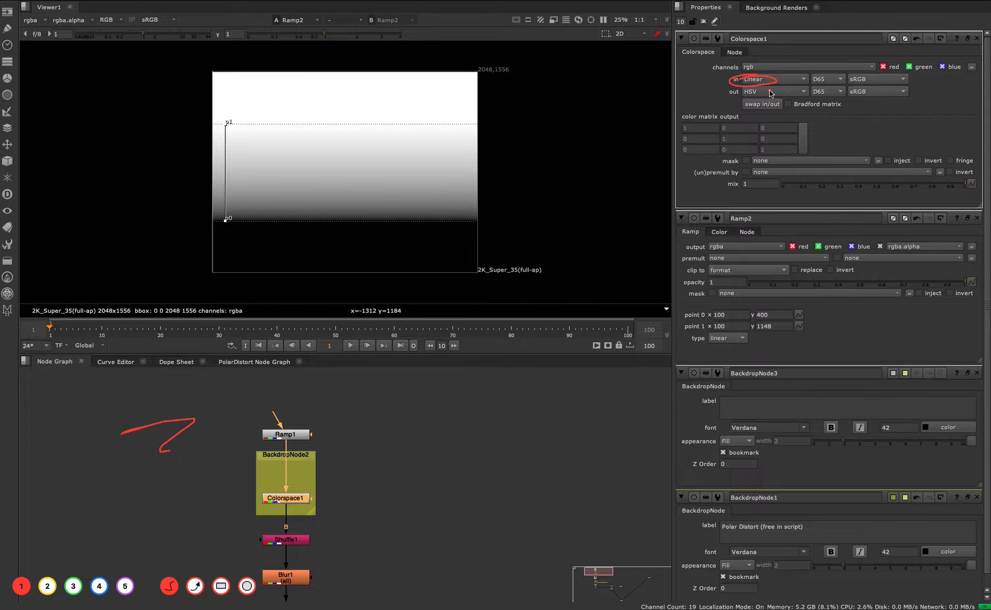
mouse_move(681, 147)
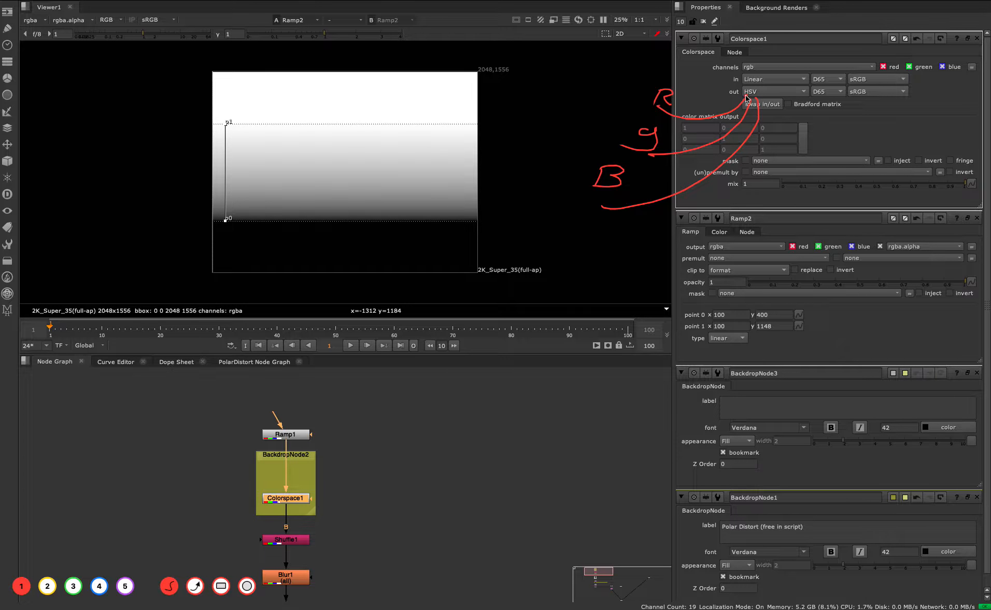
mouse_move(229, 130)
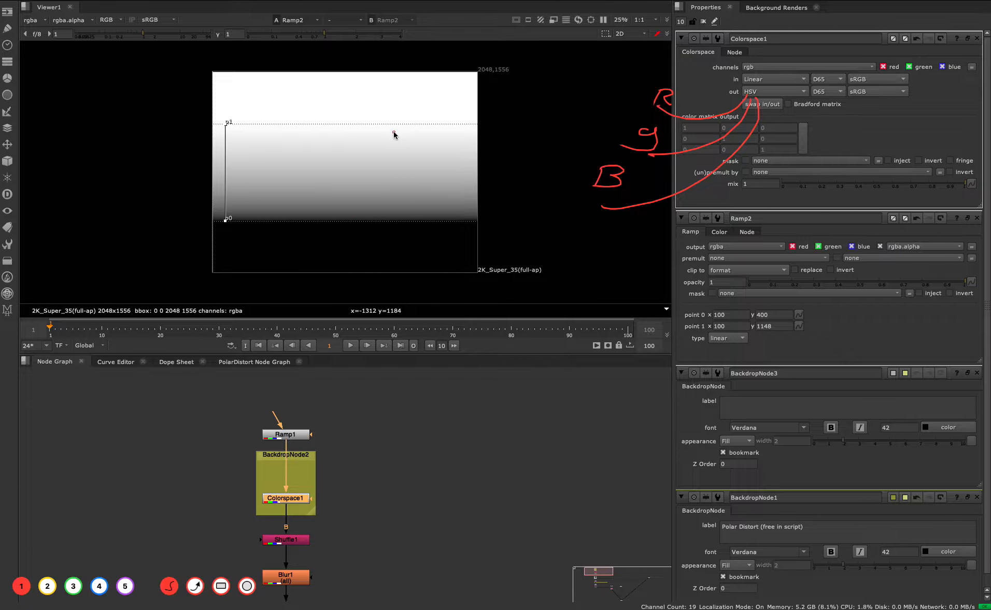
mouse_move(346, 152)
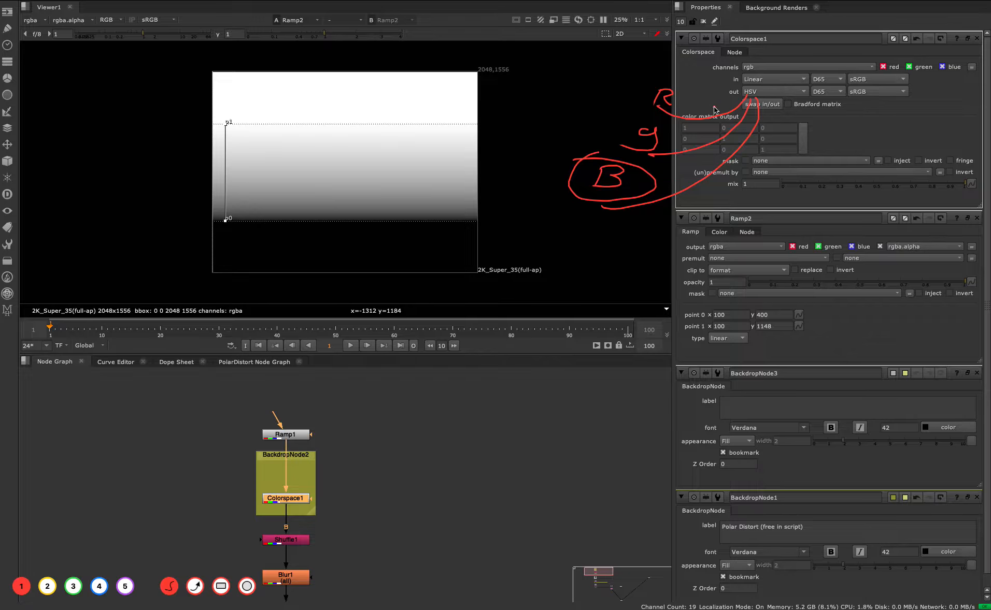
mouse_move(635, 137)
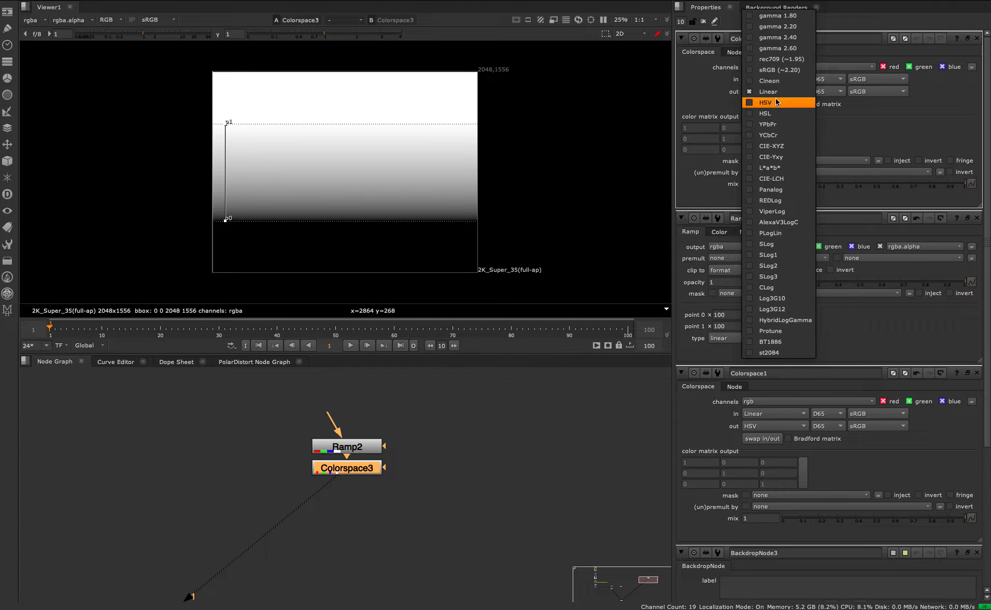
Set Colorspace3's out to HSV and check the green channel of the blue gradient
left_click(765, 102)
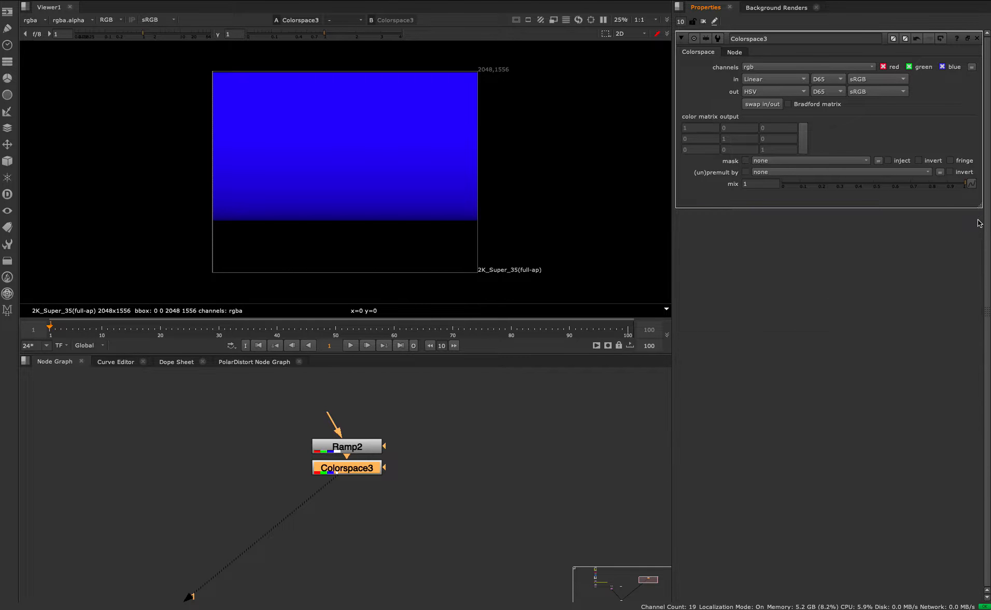
mouse_move(618, 133)
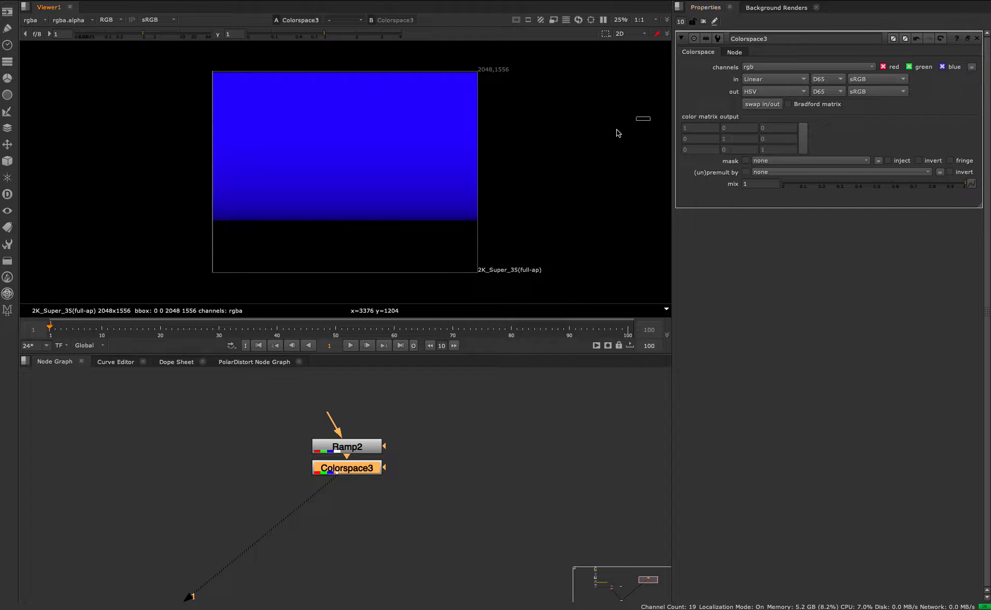
left_click(106, 20)
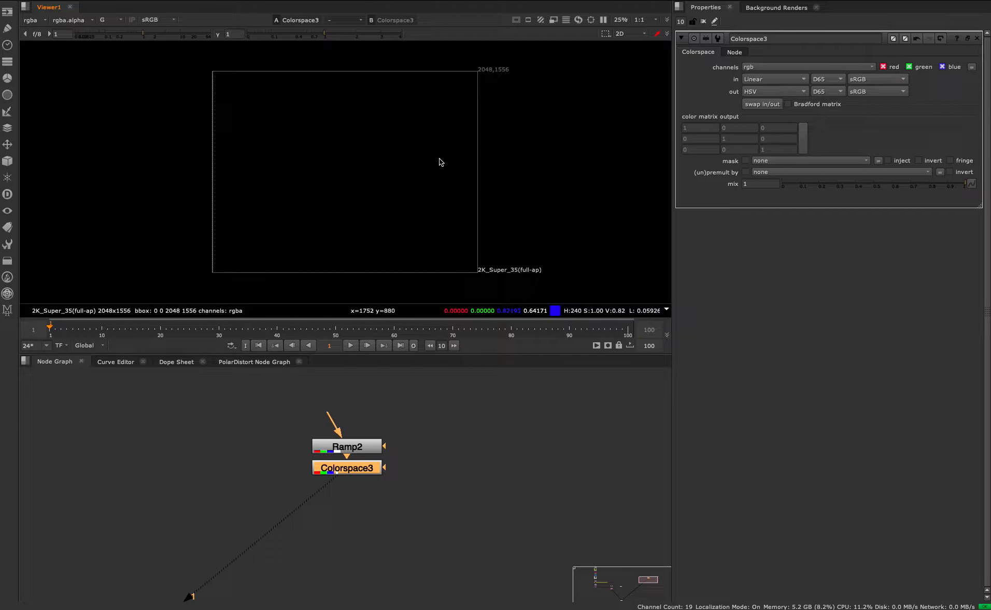
left_click(107, 20)
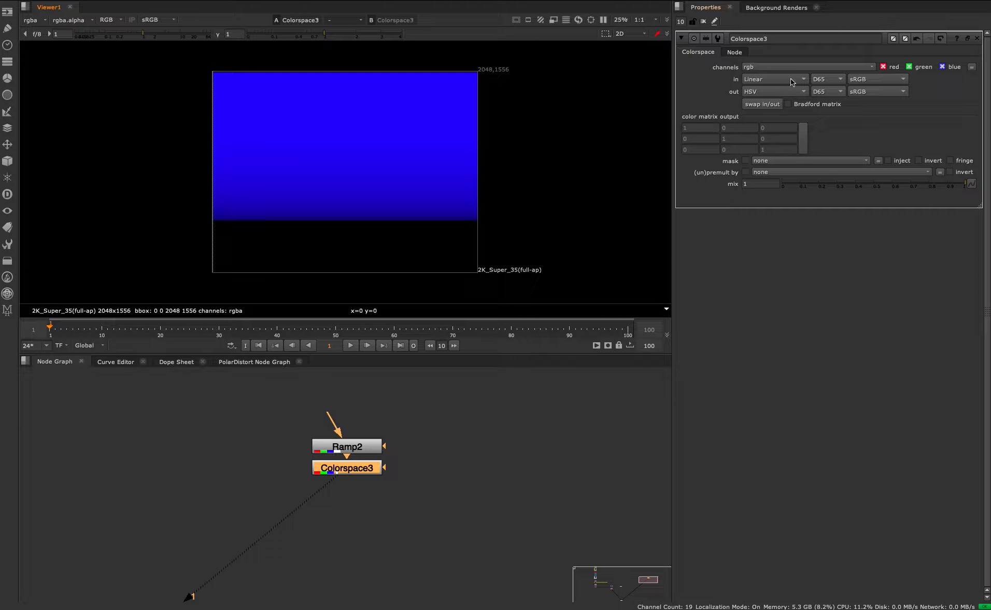
mouse_move(751, 95)
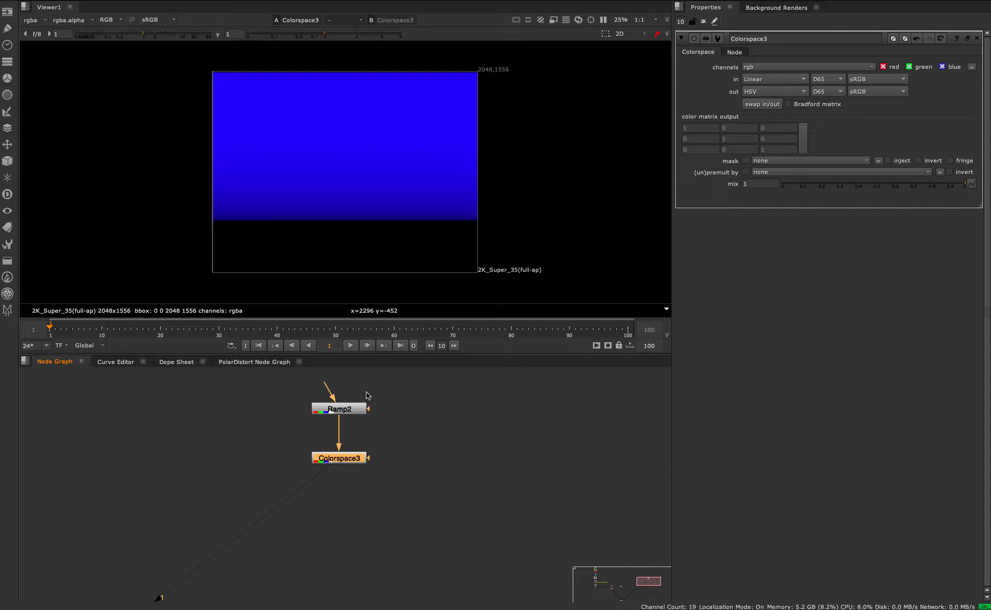
mouse_move(391, 83)
type("s")
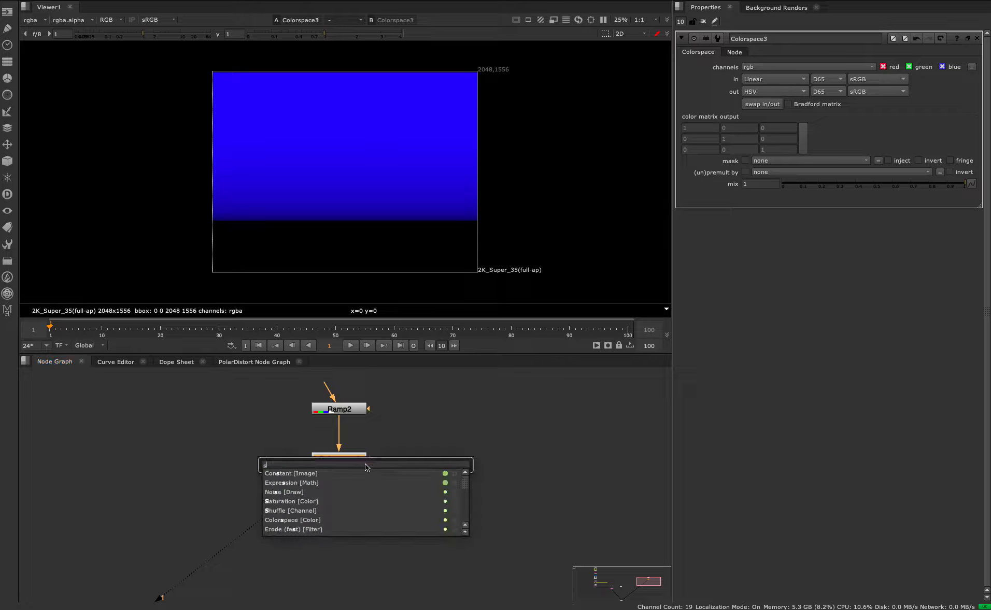
Add Shuffle2 below Colorspace3 routing rgba.blue into red with green and blue outputs empty
left_click(290, 511)
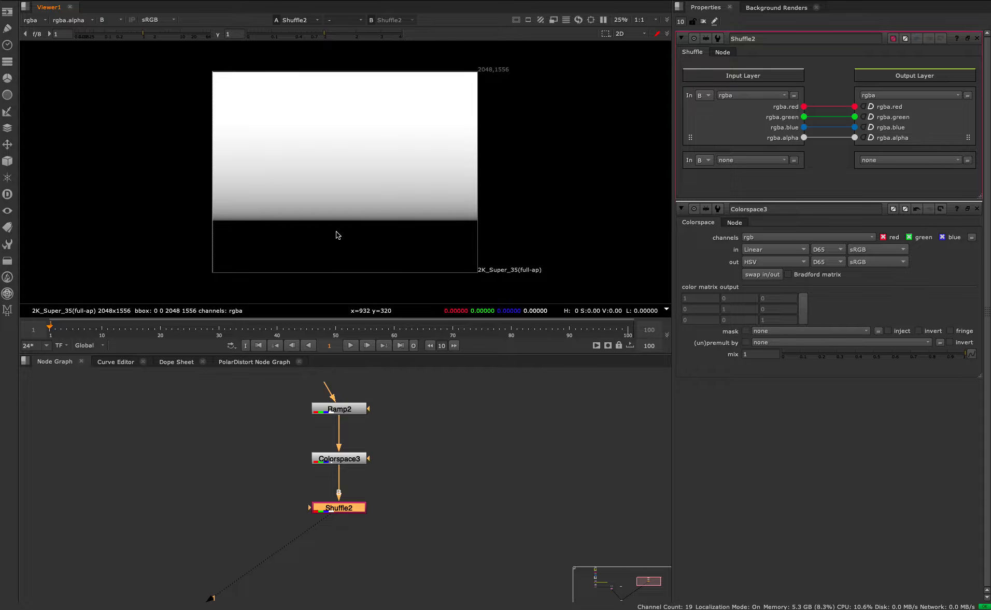
mouse_move(346, 197)
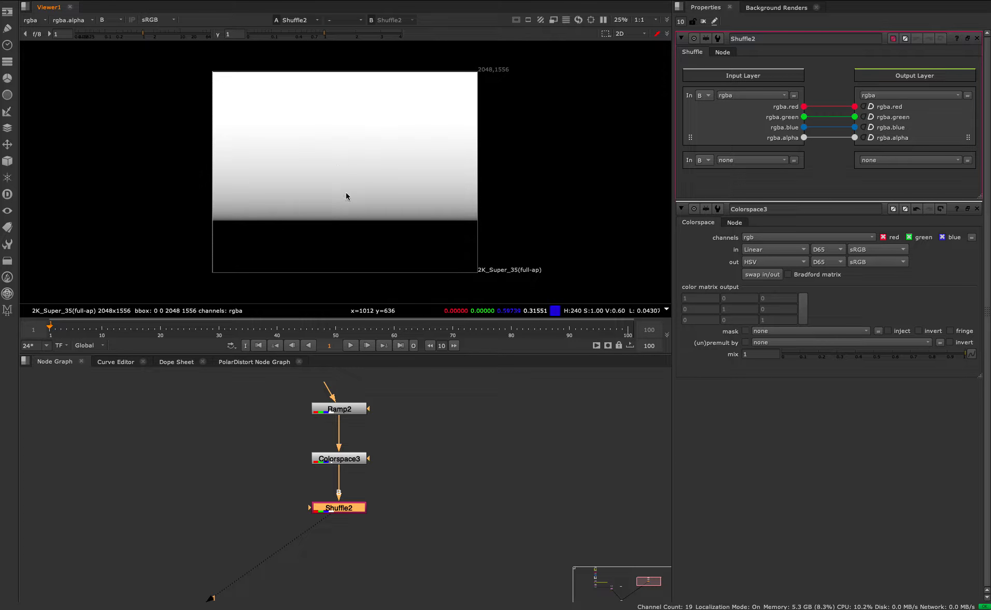
left_click(107, 19)
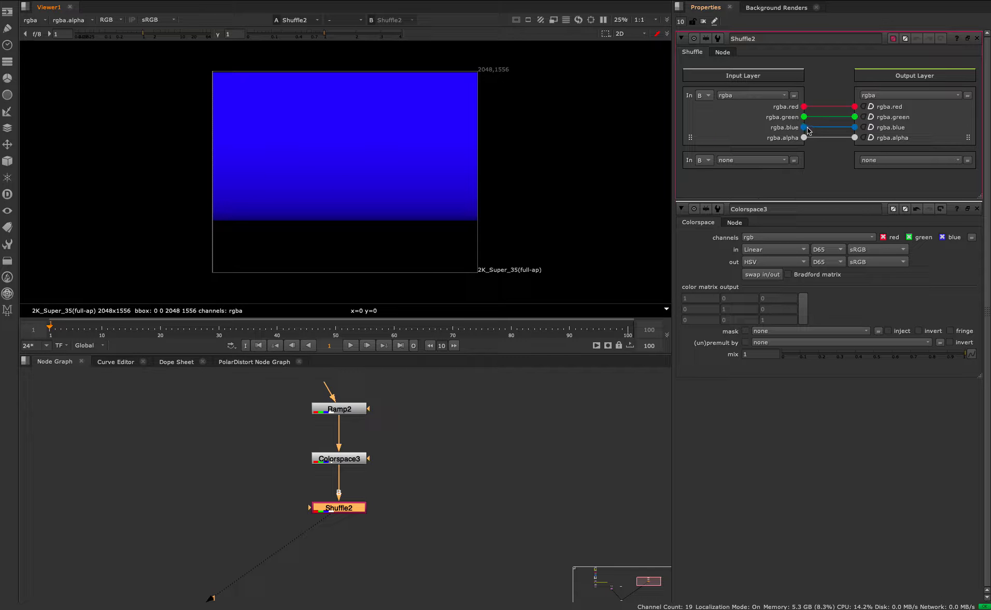
left_click_drag(803, 117, 854, 106)
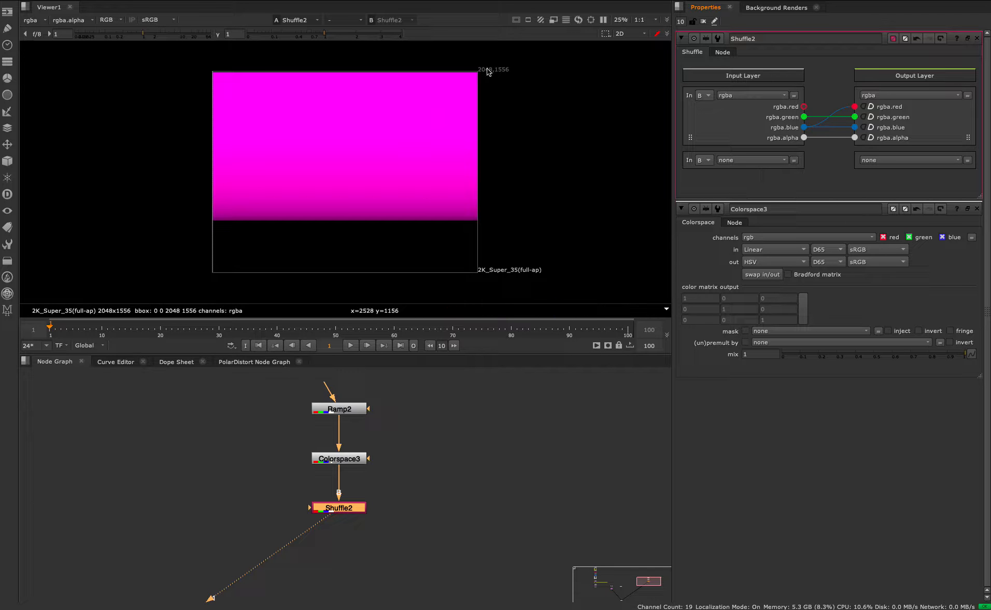
mouse_move(401, 172)
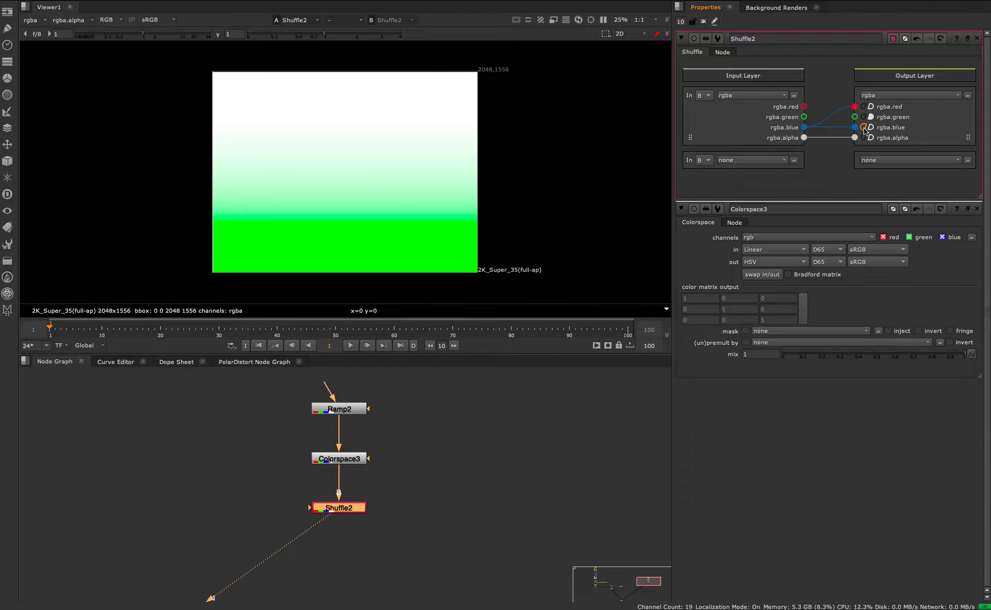
left_click(865, 127)
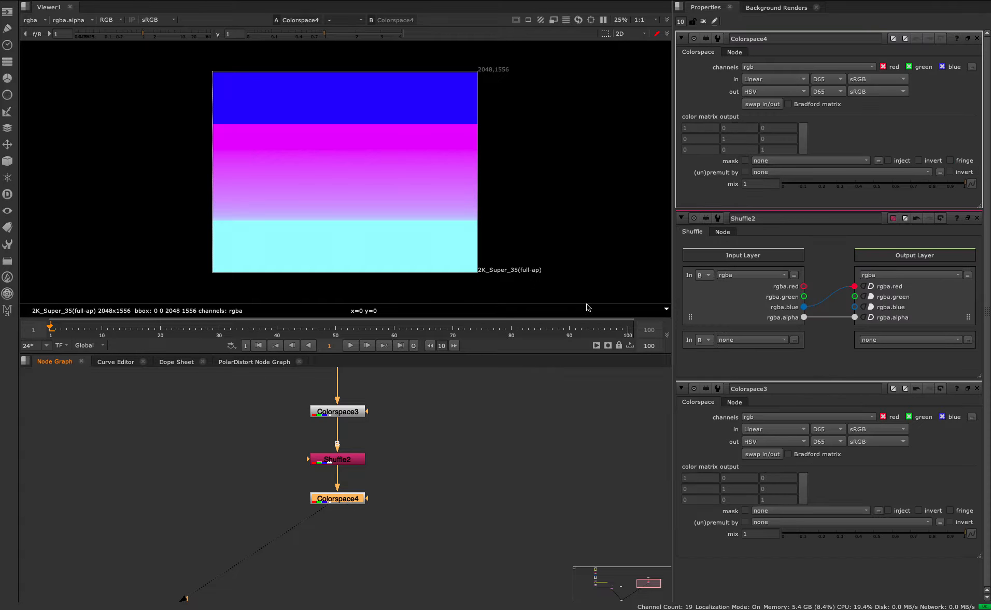
Swap Colorspace4 to convert HSV back to Linear and tilt Ramp2's point 1 for a diagonal rainbow
left_click(762, 104)
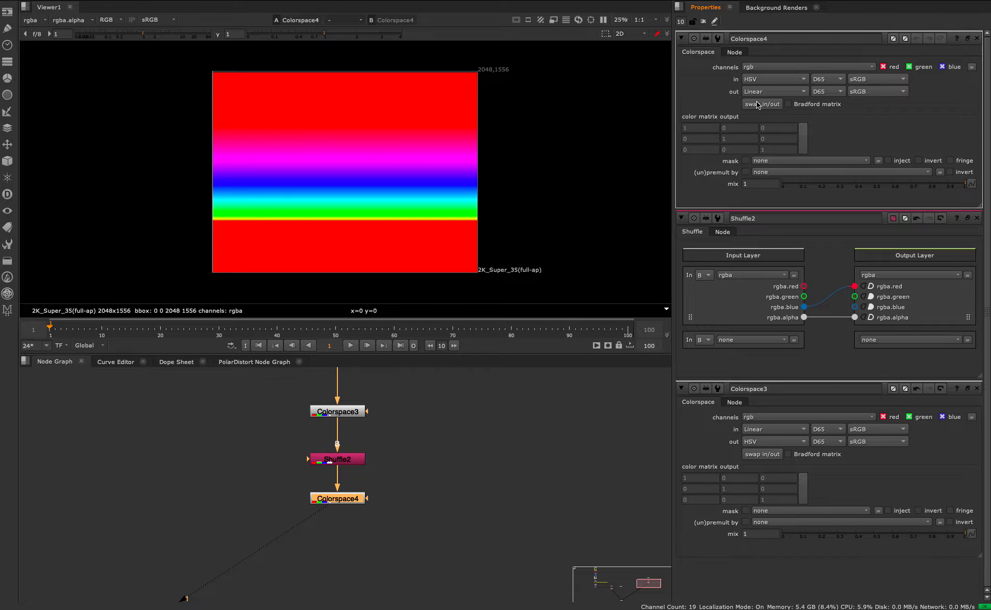
mouse_move(358, 247)
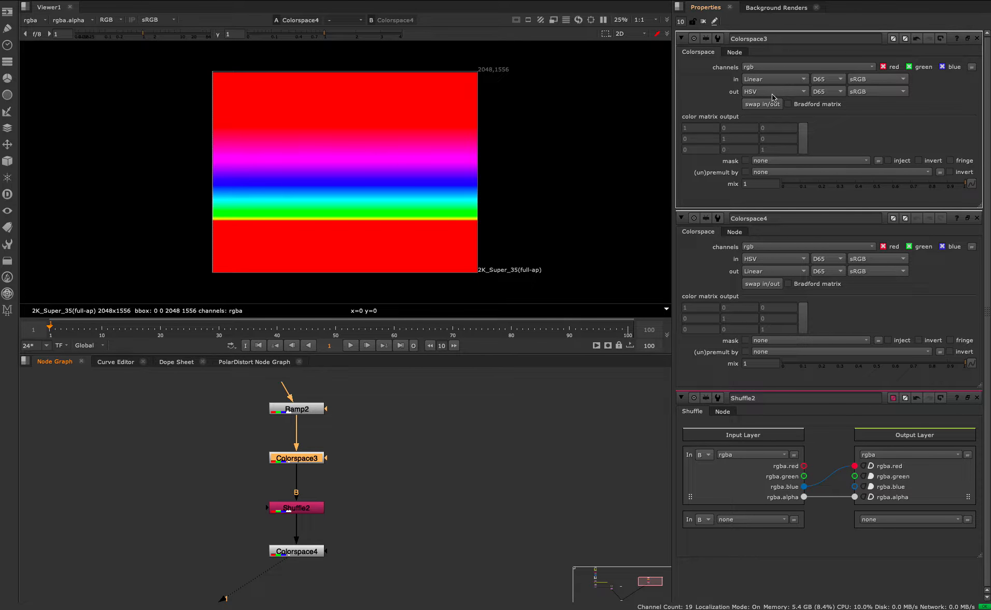
left_click(296, 512)
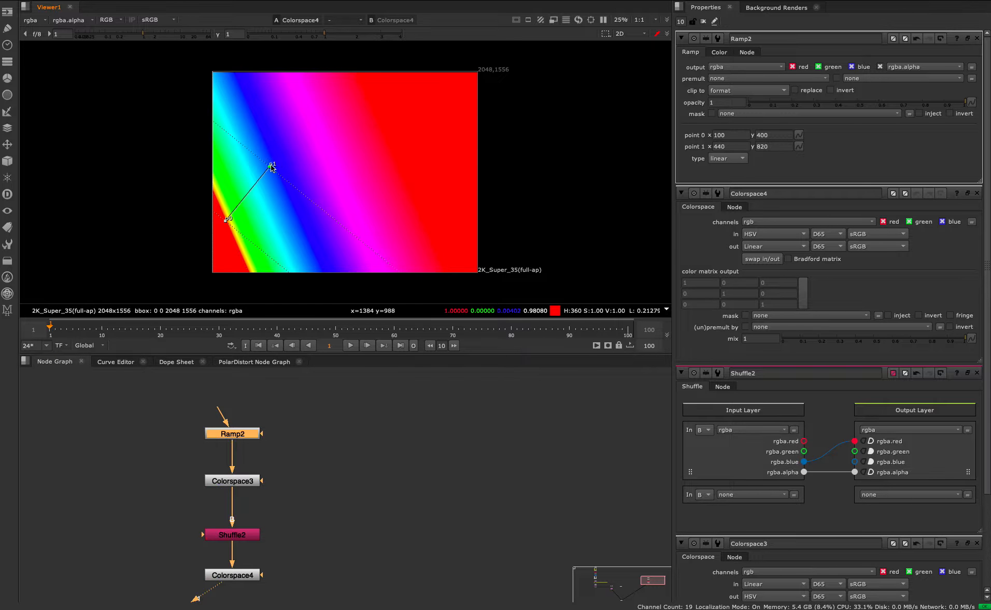
left_click_drag(272, 166, 237, 120)
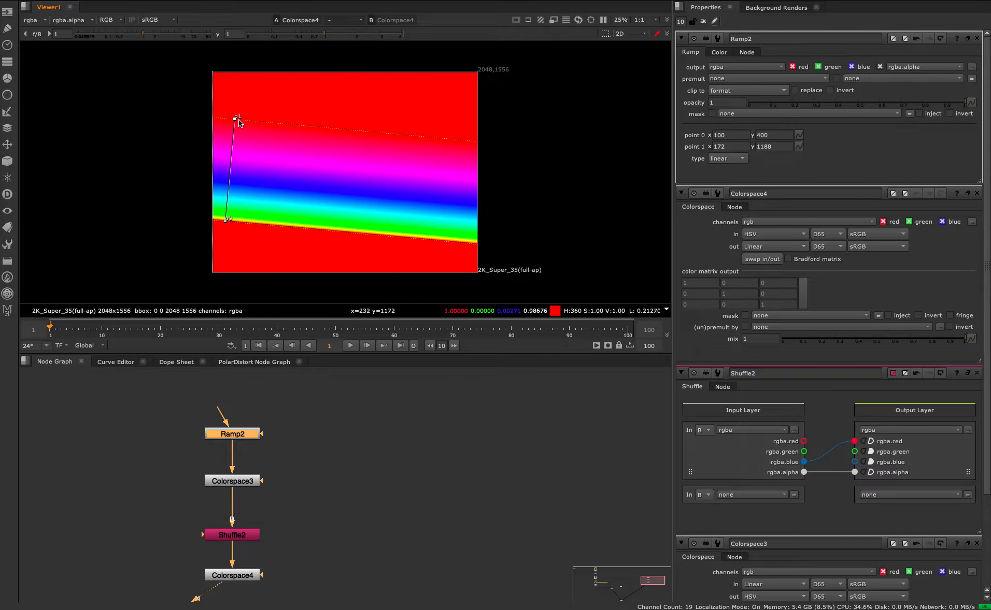
Nudge a Ramp2 gradient end point in the Viewer
left_click_drag(238, 119, 231, 119)
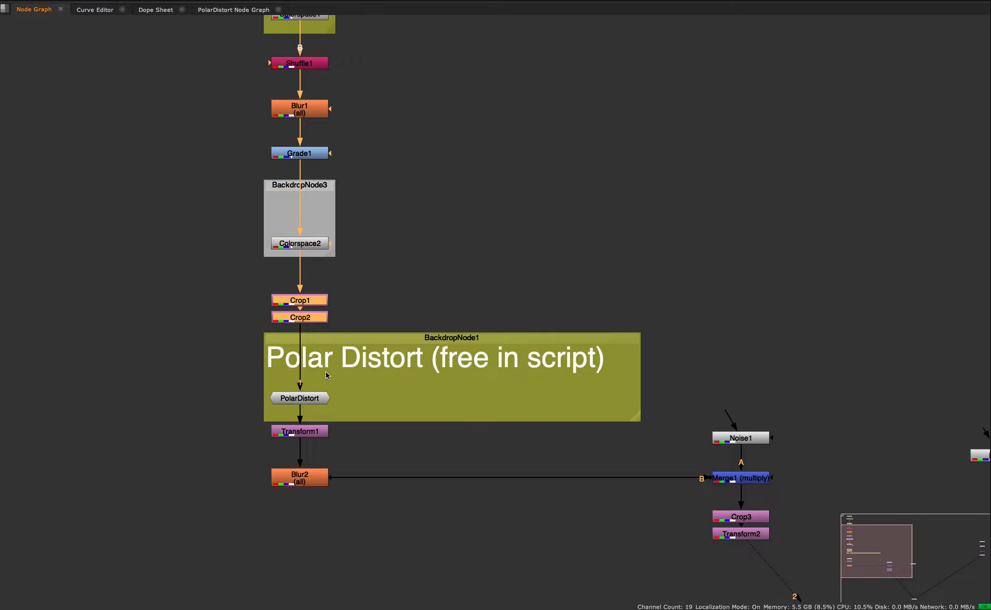
Restore the panel layout and connect PolarDistort1 under Colorspace4 to form a rainbow disc
left_click(299, 398)
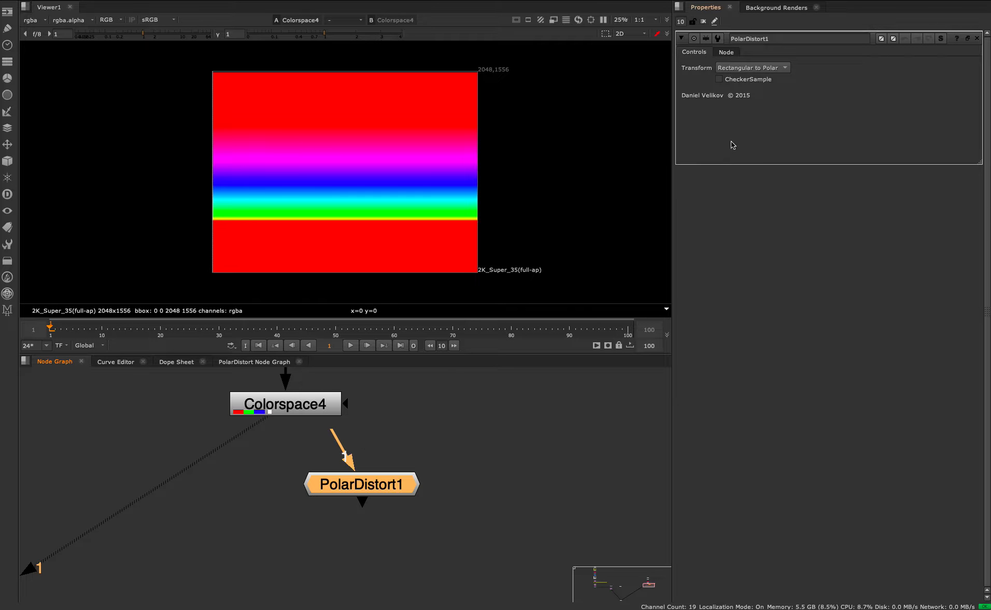
mouse_move(726, 102)
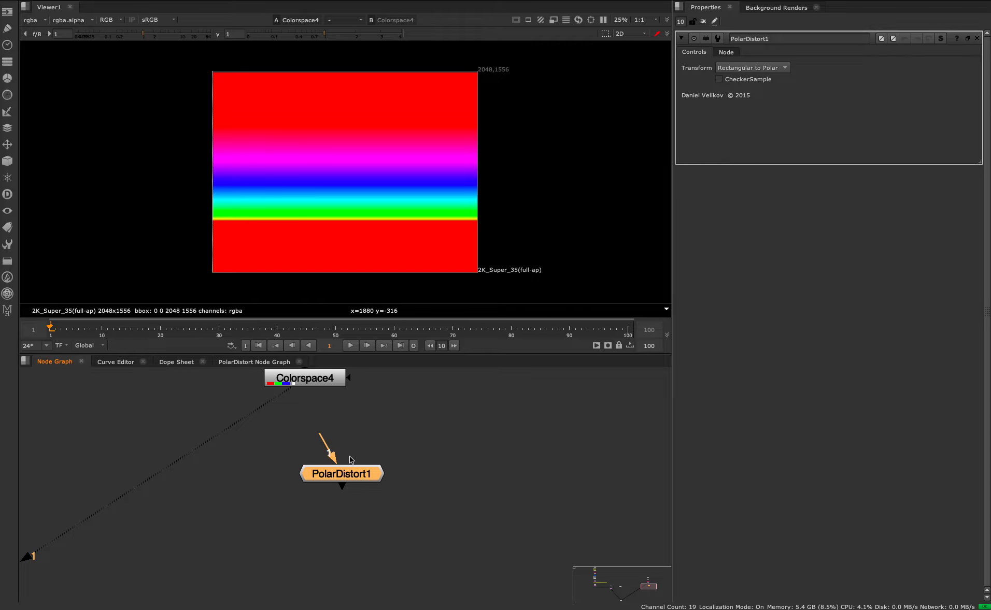
left_click_drag(341, 473, 329, 494)
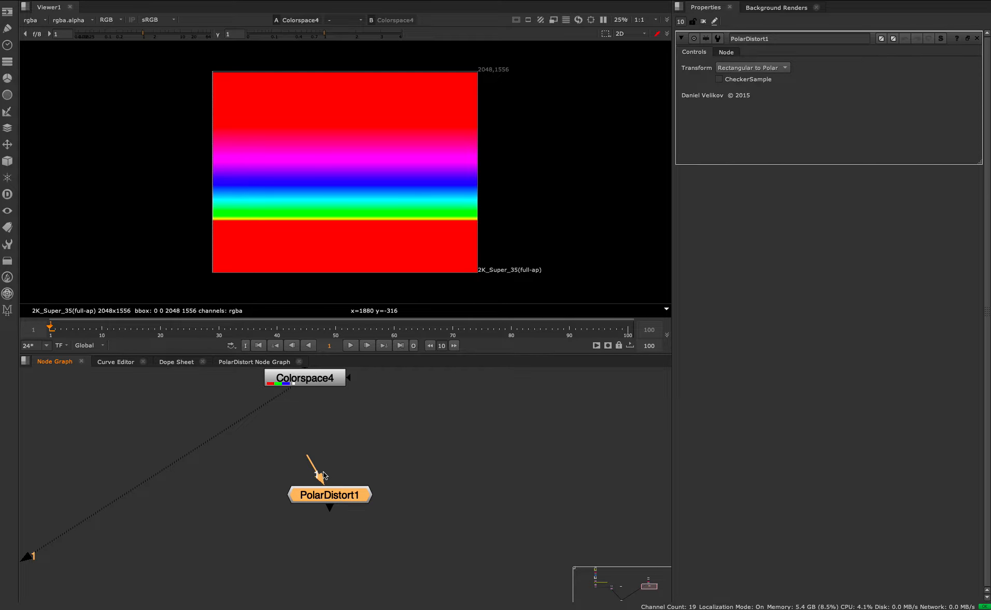
left_click_drag(330, 496, 238, 423)
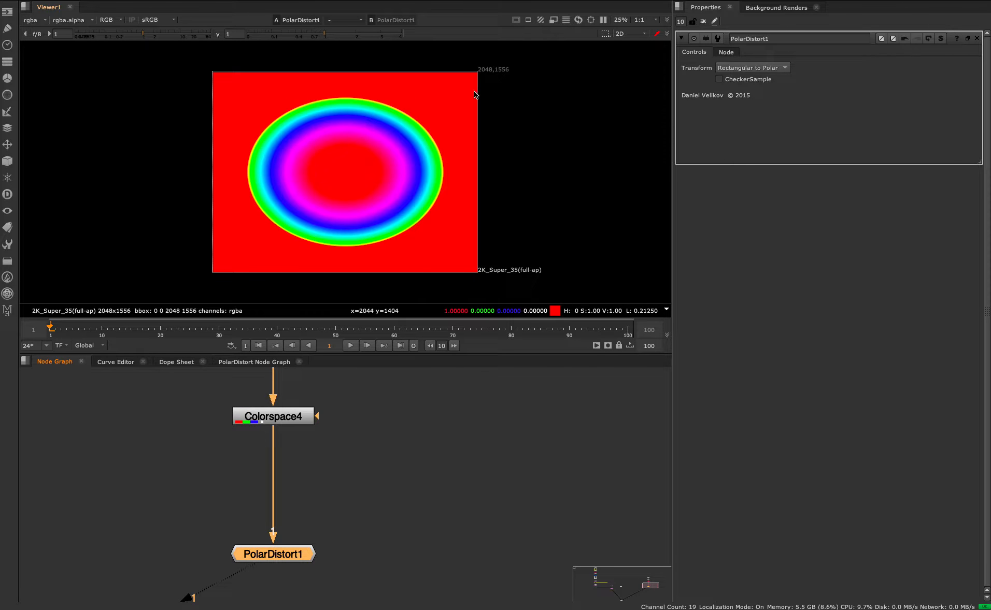
Insert Crop4 after Colorspace4 keeping the rainbow band between y 408 and 1060
left_click(271, 415)
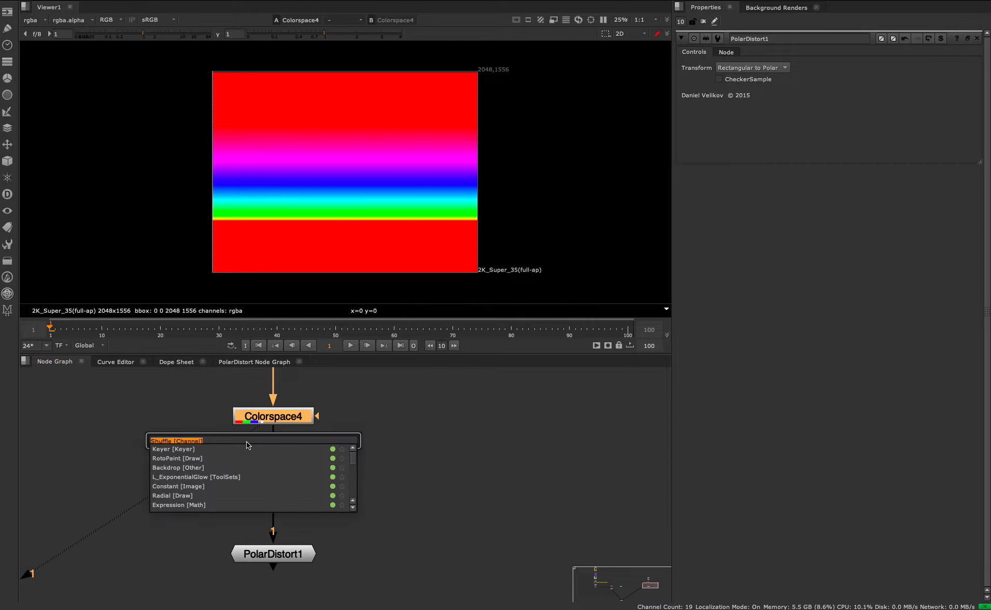
left_click(272, 440)
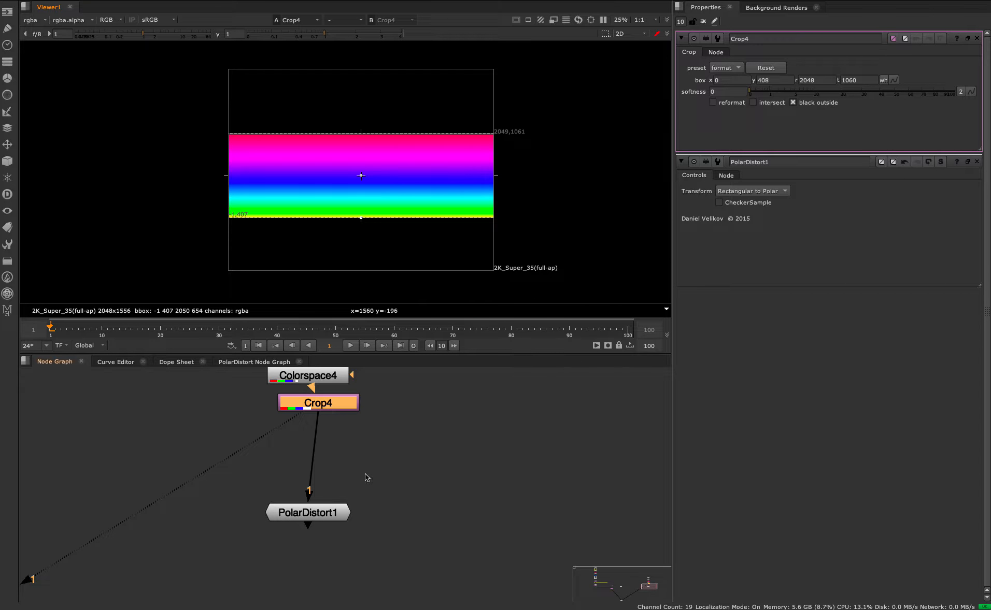
left_click(308, 512)
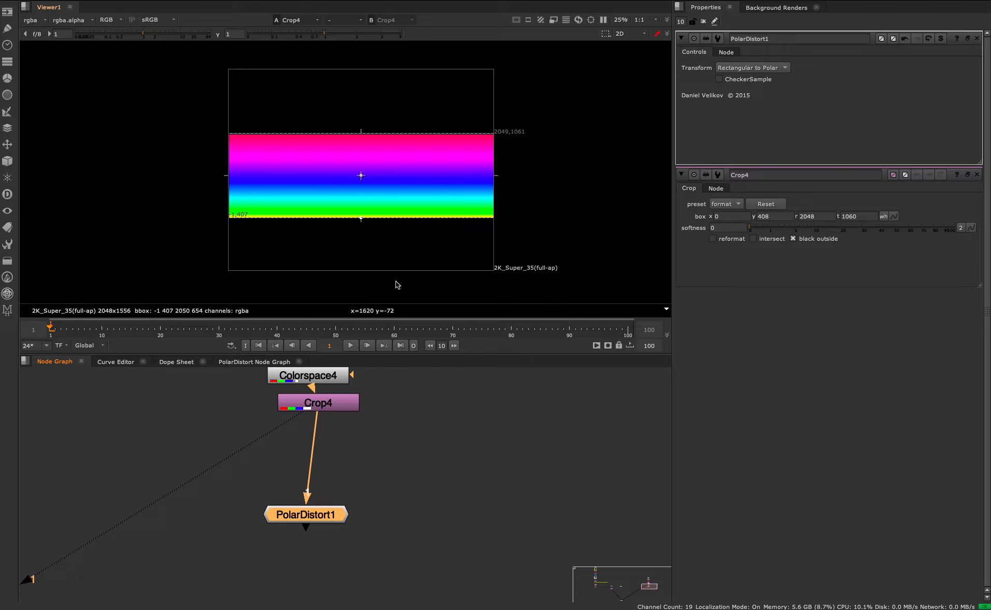
Add a second Crop node (Crop5) after Crop4 via the 'cr' search and show its settings
left_click(312, 405)
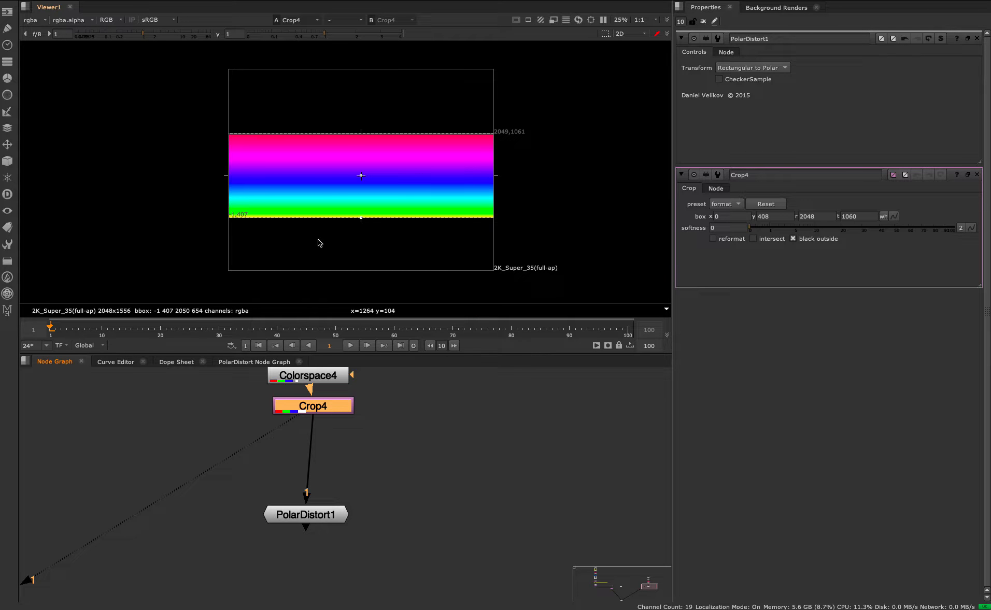
type("cr")
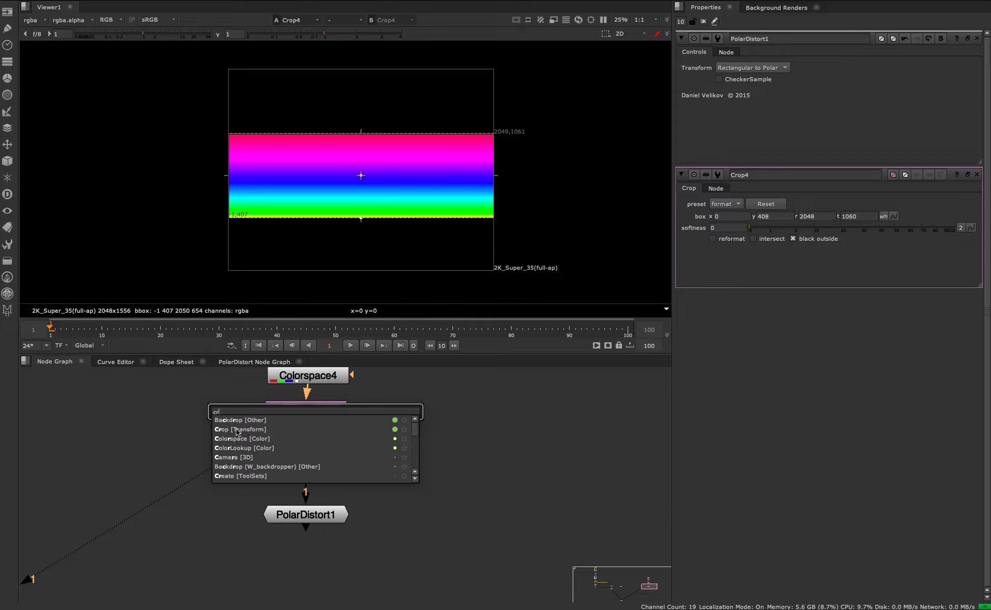
left_click(222, 429)
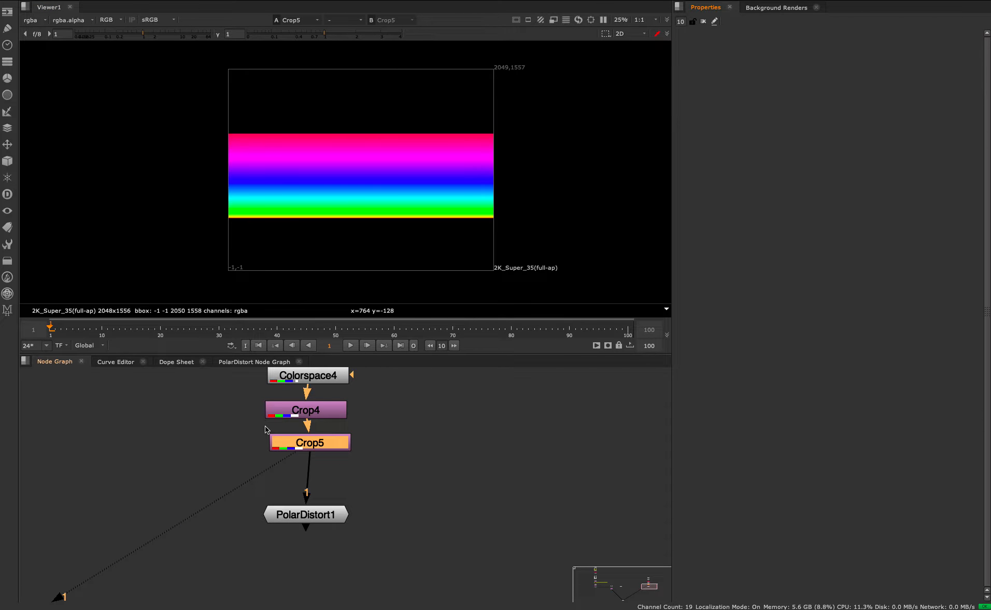
double_click(306, 442)
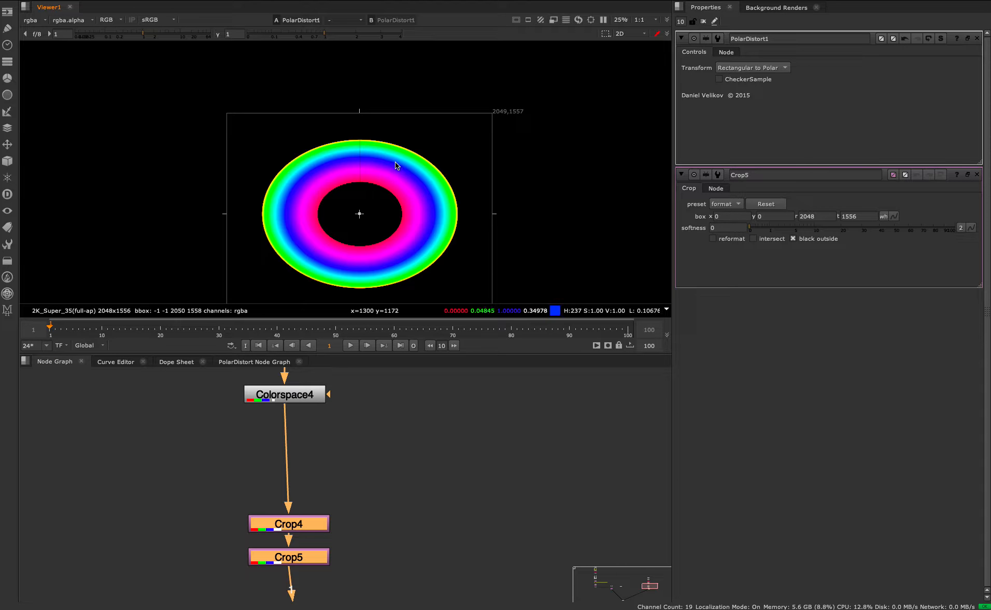
mouse_move(387, 199)
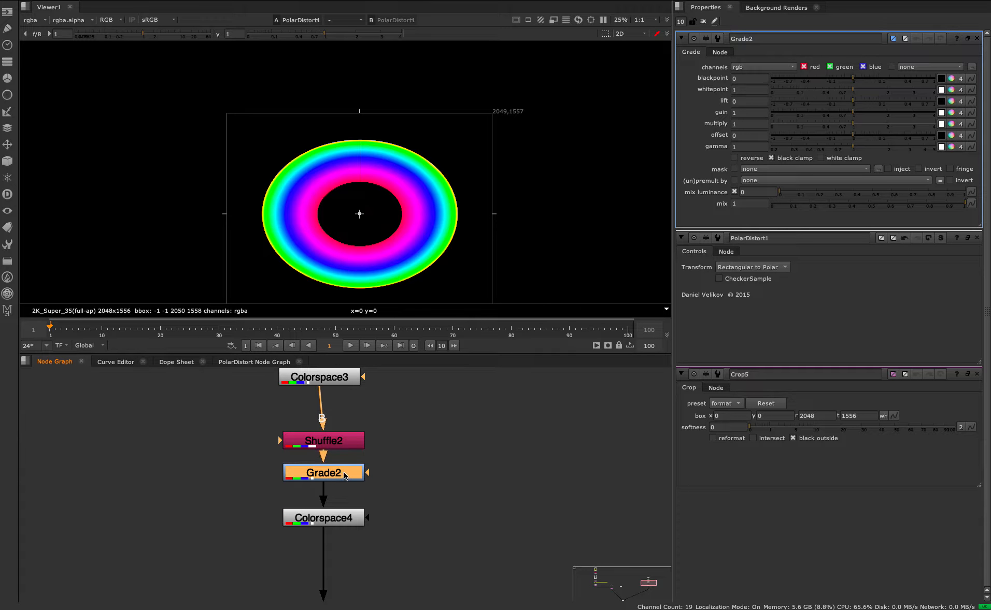
Enter 0.7 in Grade2 and drag its whitepoint down to about 0.57 to band the ring colours
type("0.7")
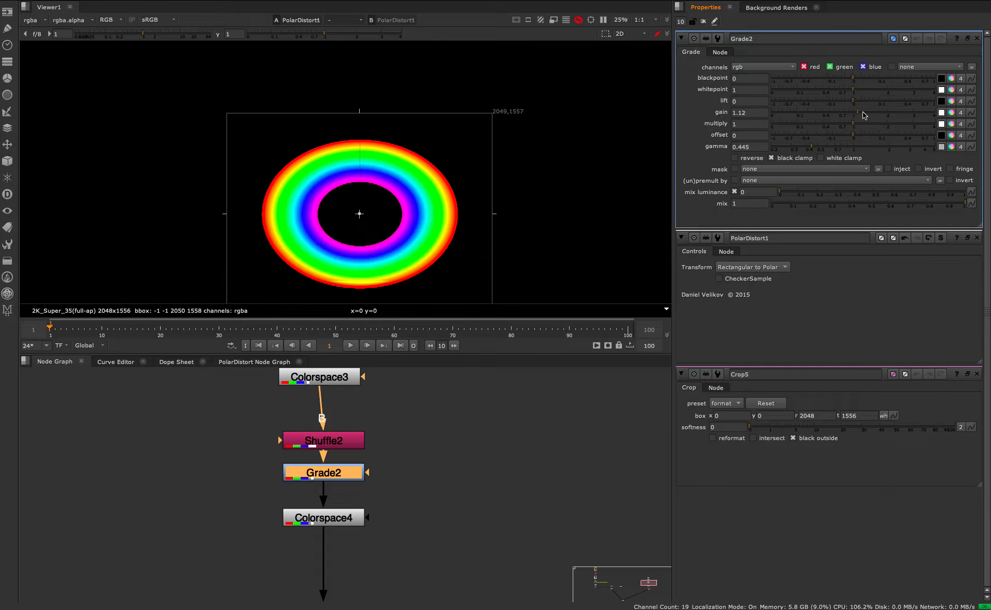
left_click(748, 113)
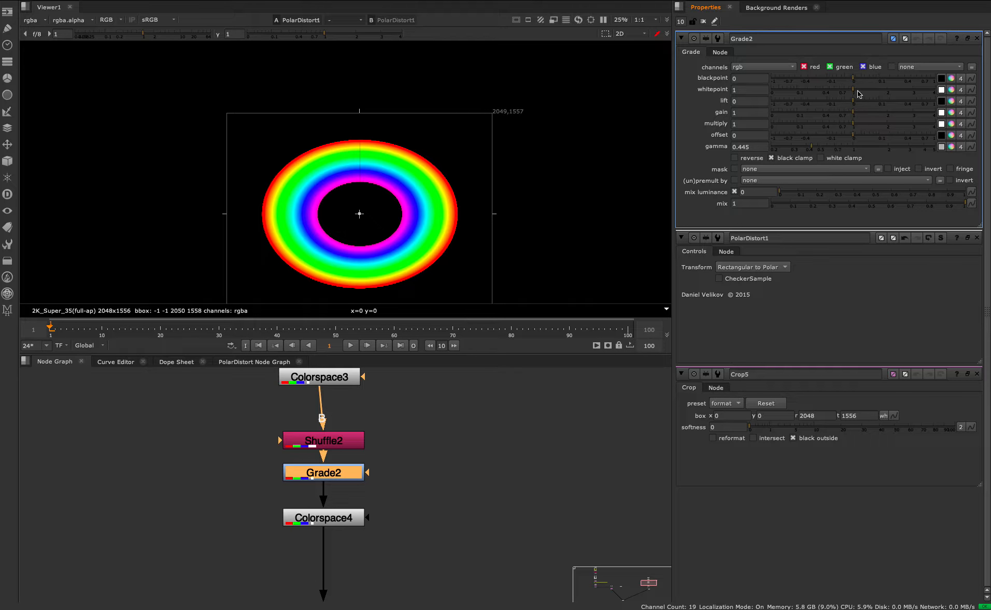
left_click_drag(859, 90, 828, 90)
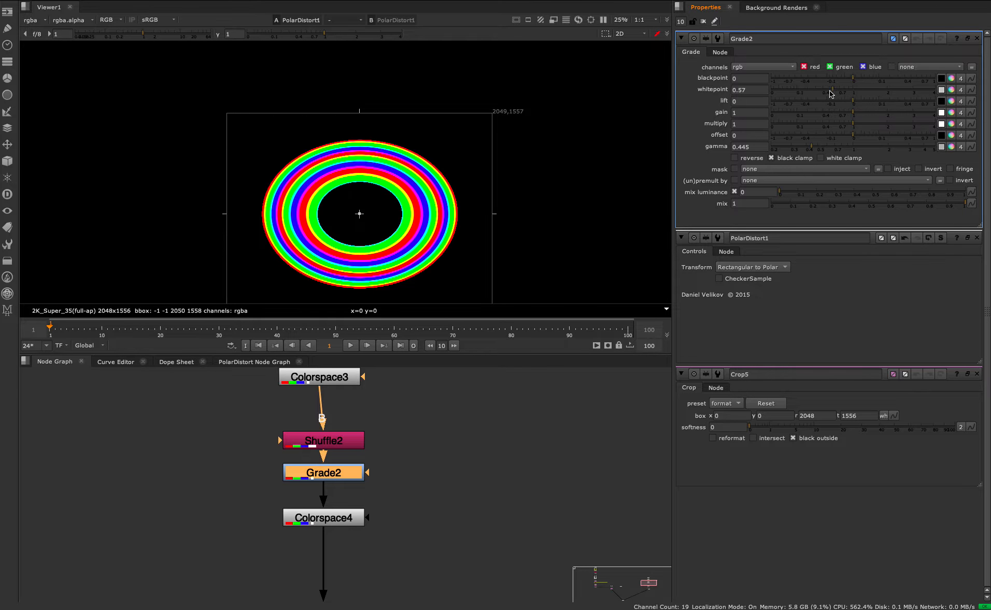
left_click_drag(828, 90, 835, 90)
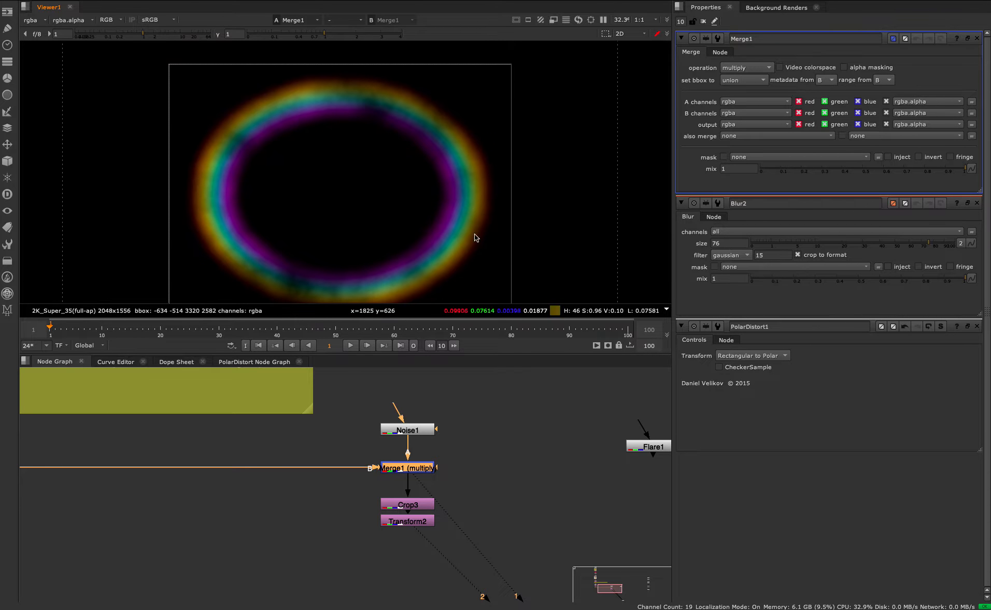
mouse_move(503, 106)
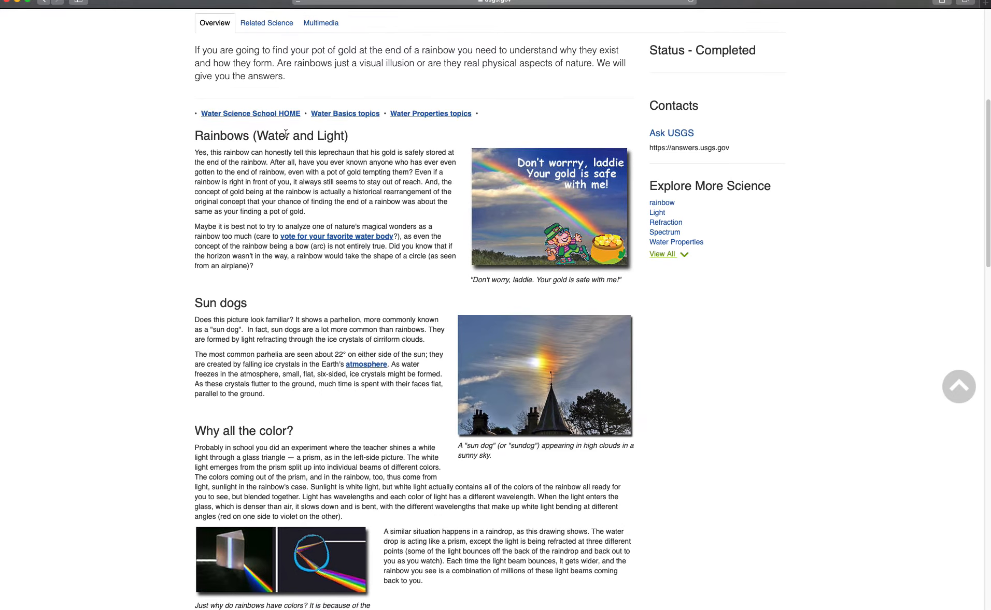
Scroll through the USGS Rainbows article and its sun dog and circular rainbow photos
scroll("down", 3)
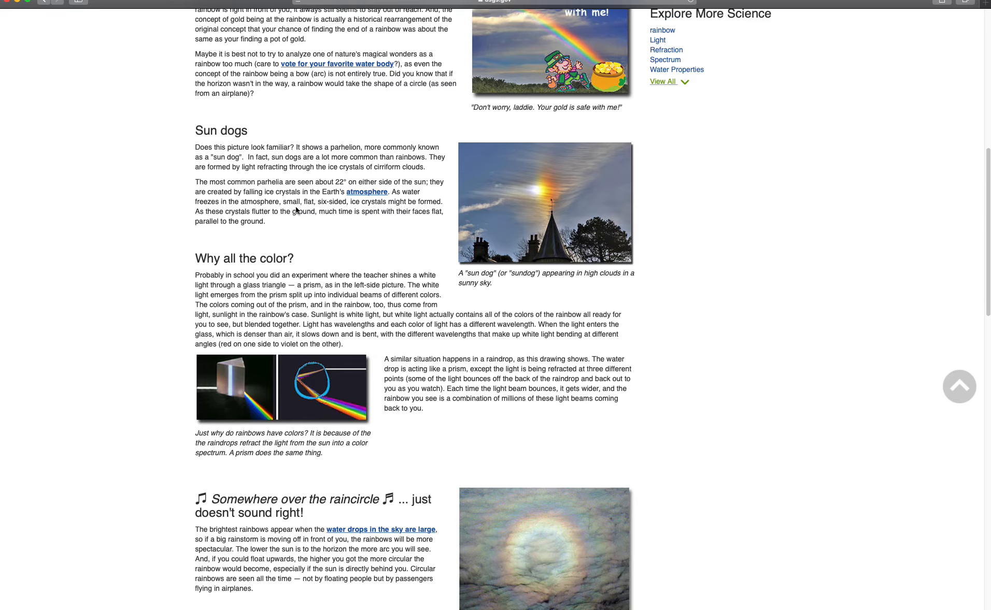
scroll("down", 3)
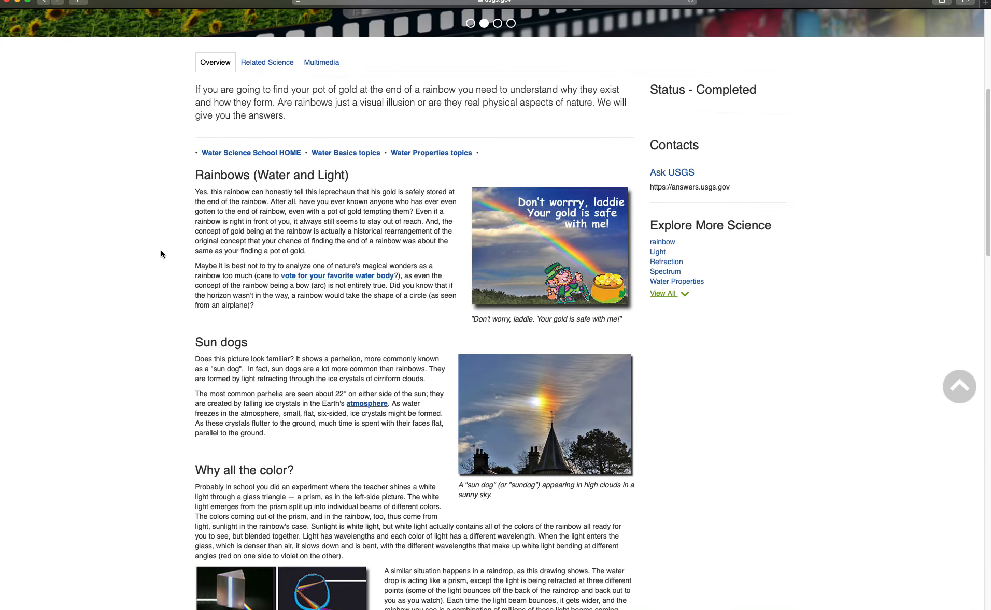
scroll("down", 3)
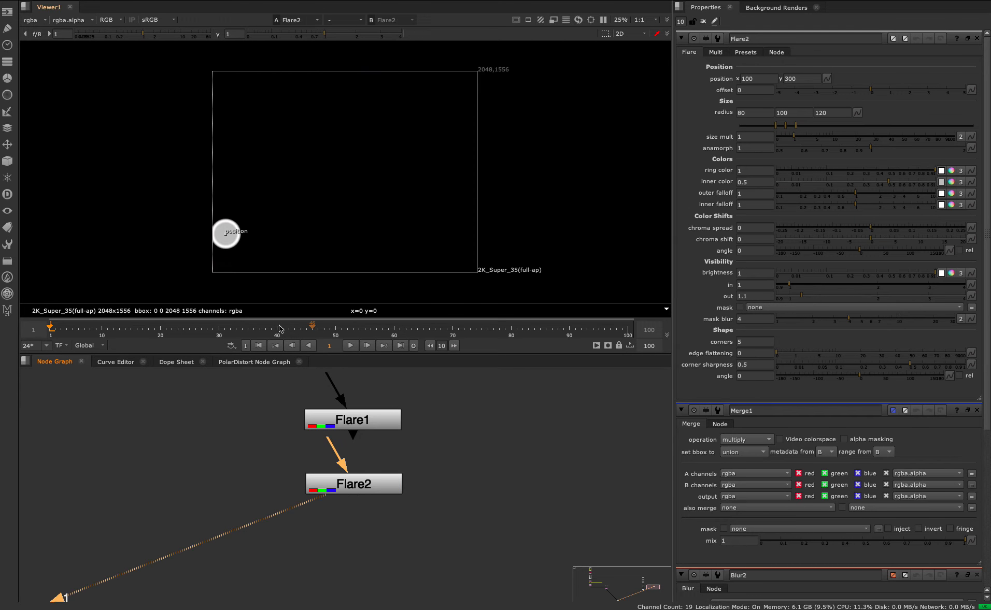
Move Flare1's ring toward the frame centre and set chroma shift to -15 to split the colours
left_click(744, 52)
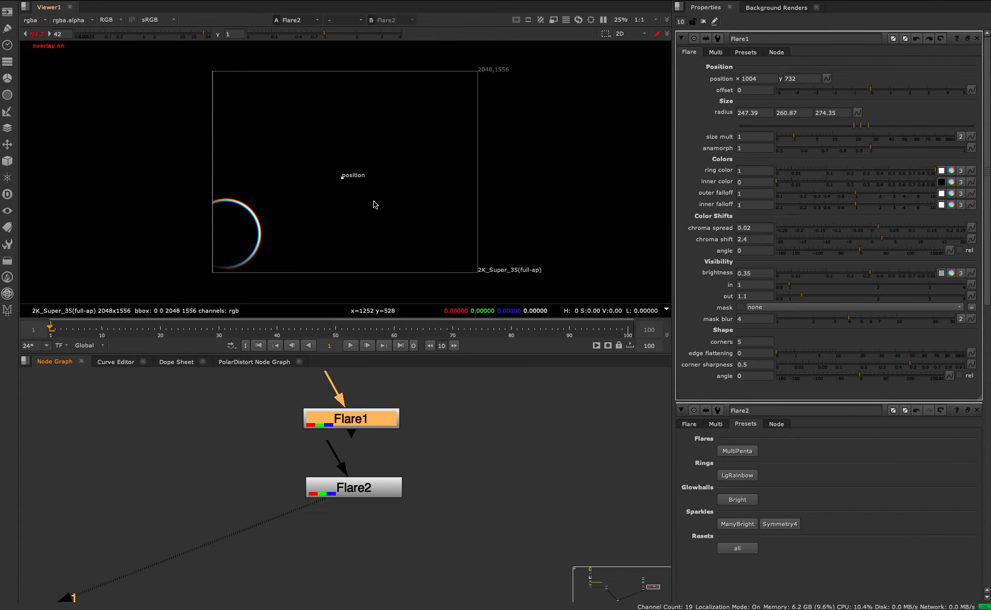
left_click_drag(352, 175, 343, 201)
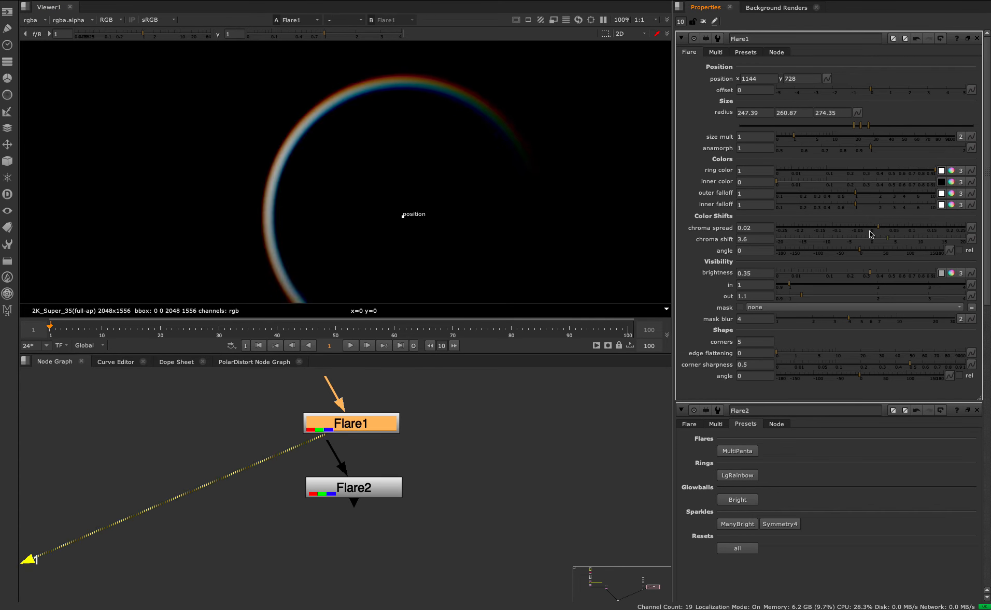
left_click(753, 239)
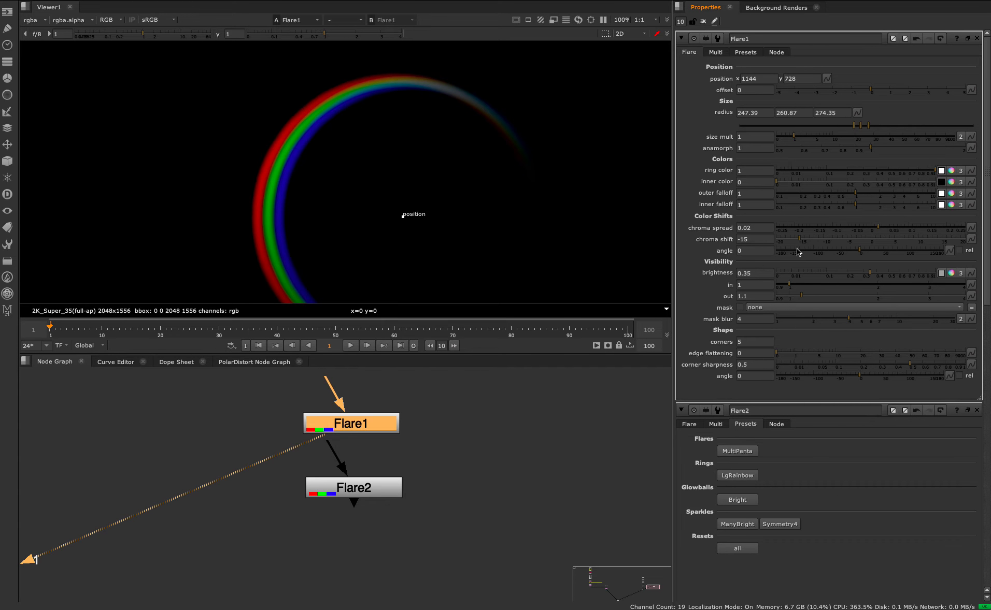